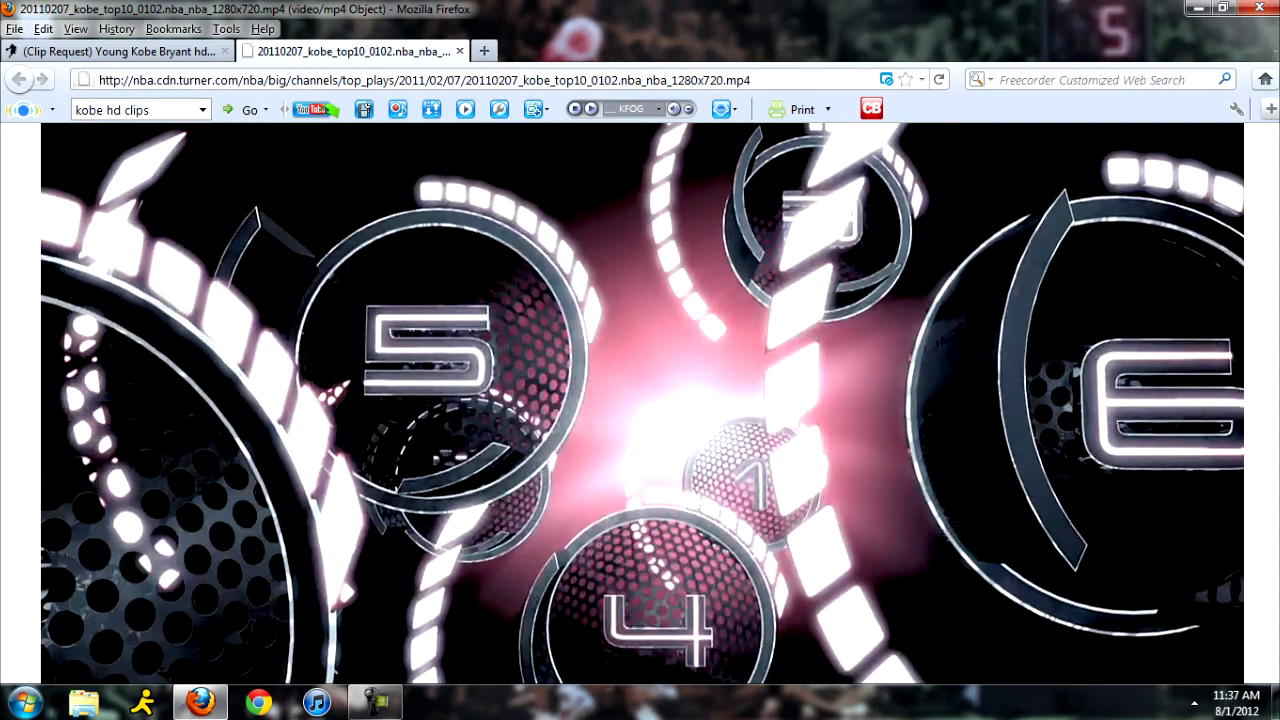
Choose Save As QuickTime Movie from the video's QuickTime plug-in menu.
right_click(380, 420)
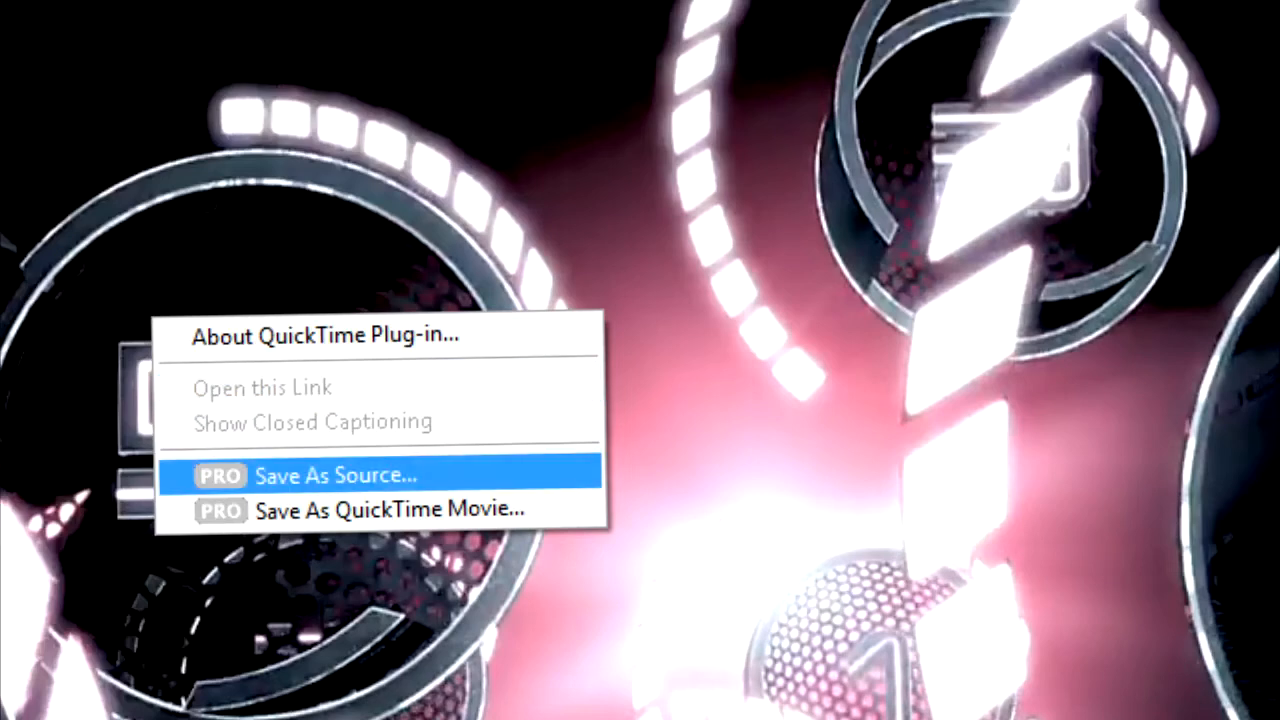
mouse_move(385, 509)
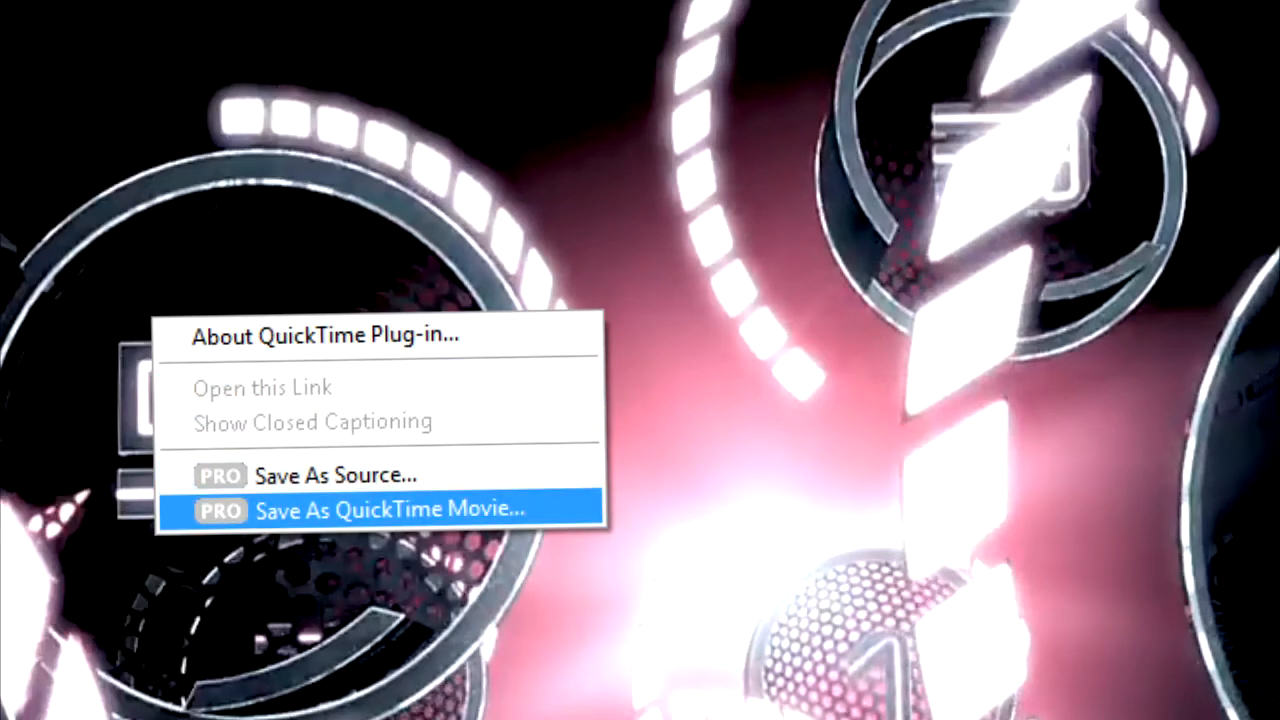
click(385, 509)
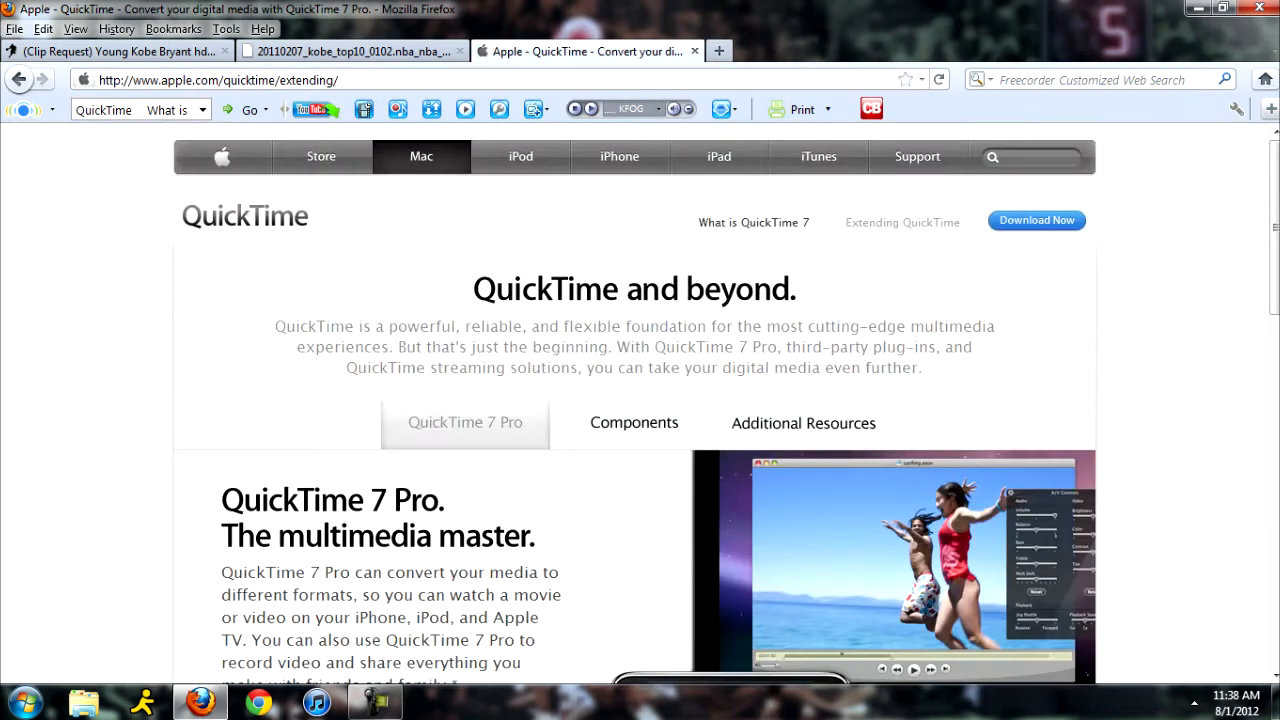
Follow Buy for Windows to the QuickTime 7 Pro store page priced $29.99.
scroll(down, 3)
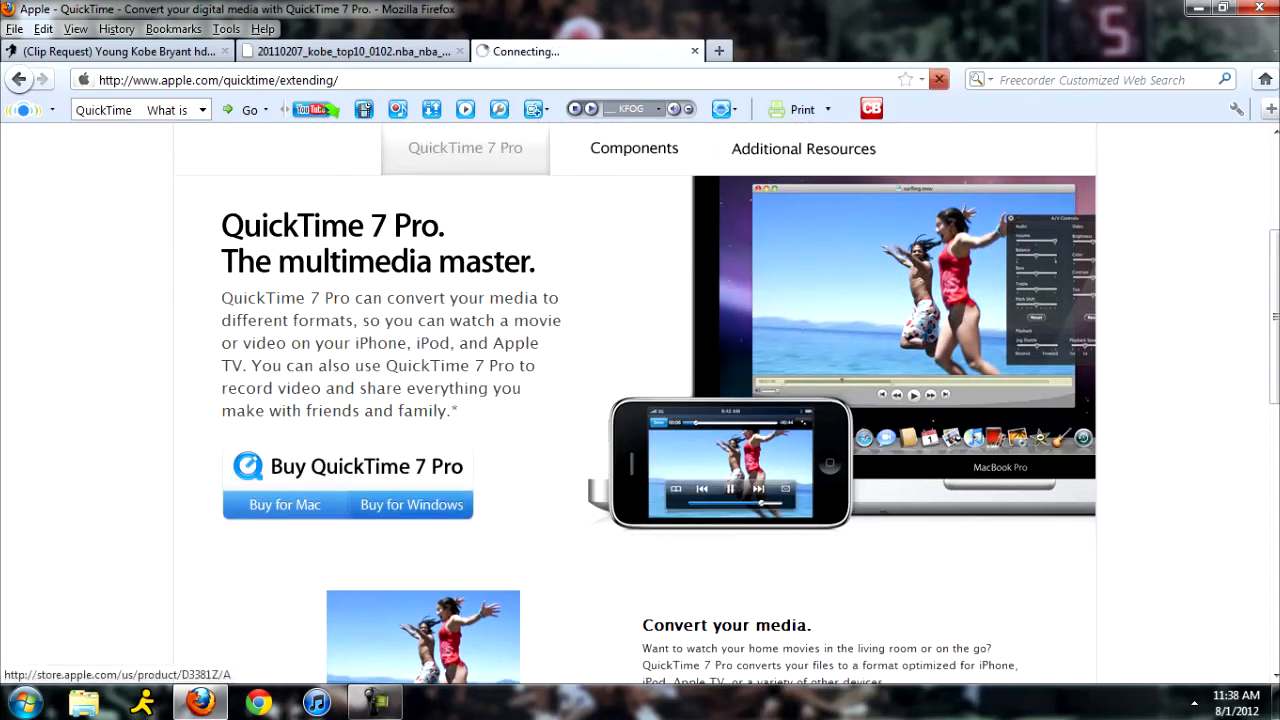
click(411, 504)
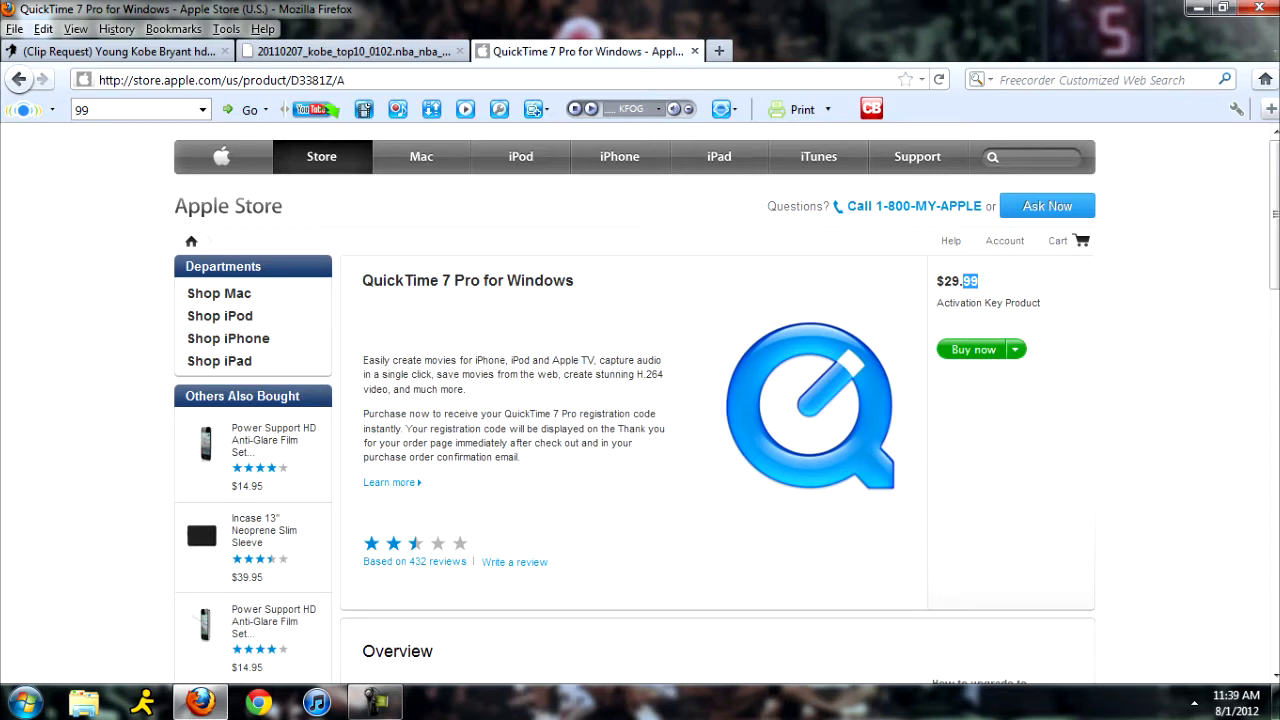
mouse_move(718, 156)
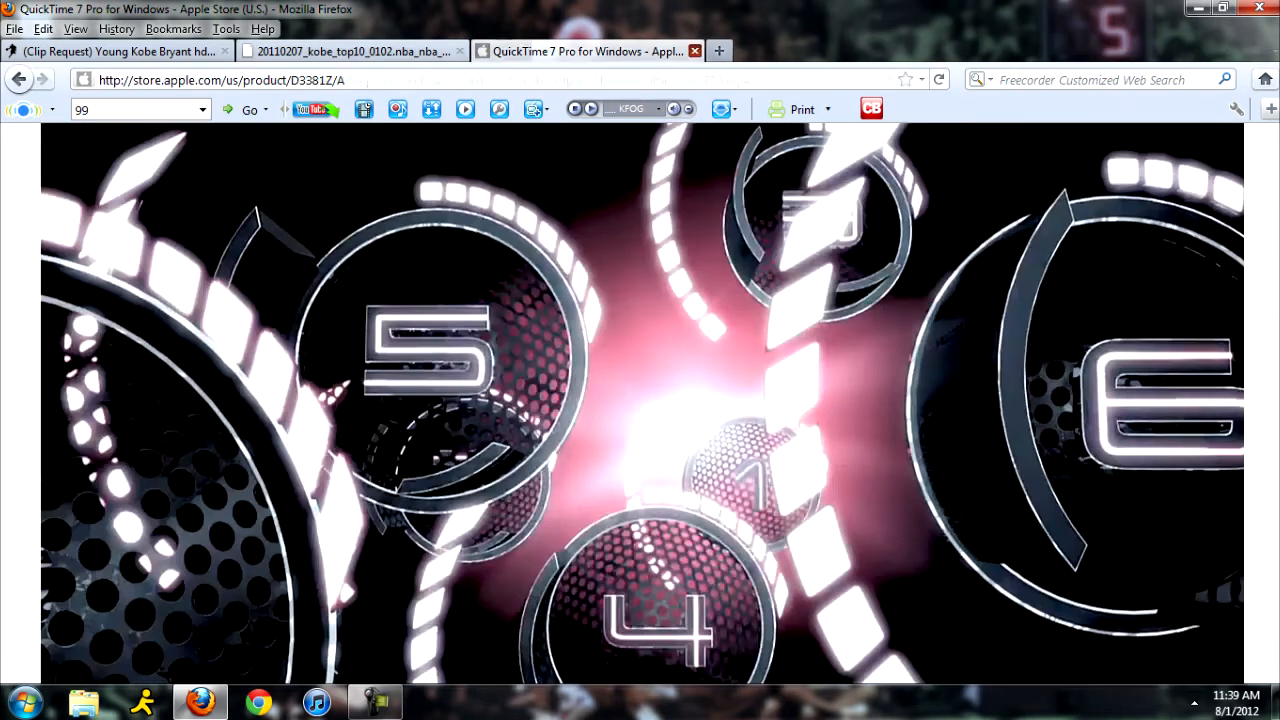
Switch back to the 20110207_kobe_top10 tab and bring up the Tools menu.
click(350, 51)
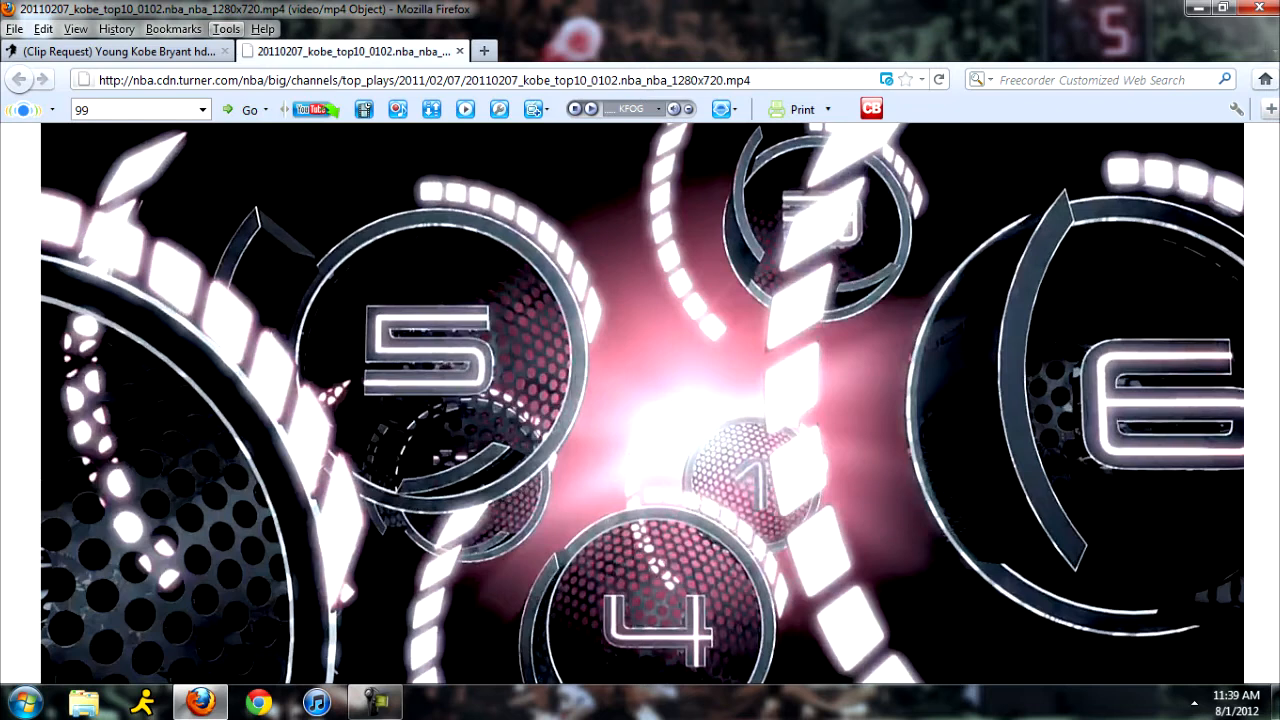
click(226, 28)
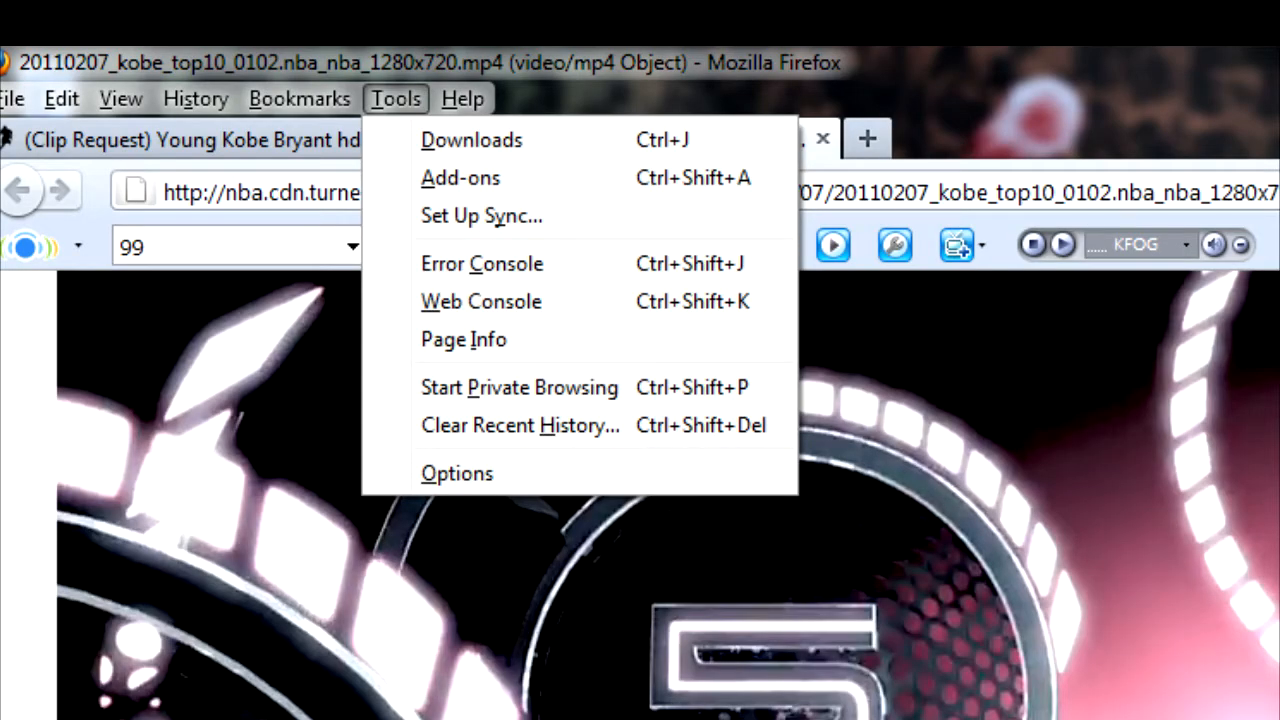
mouse_move(463, 339)
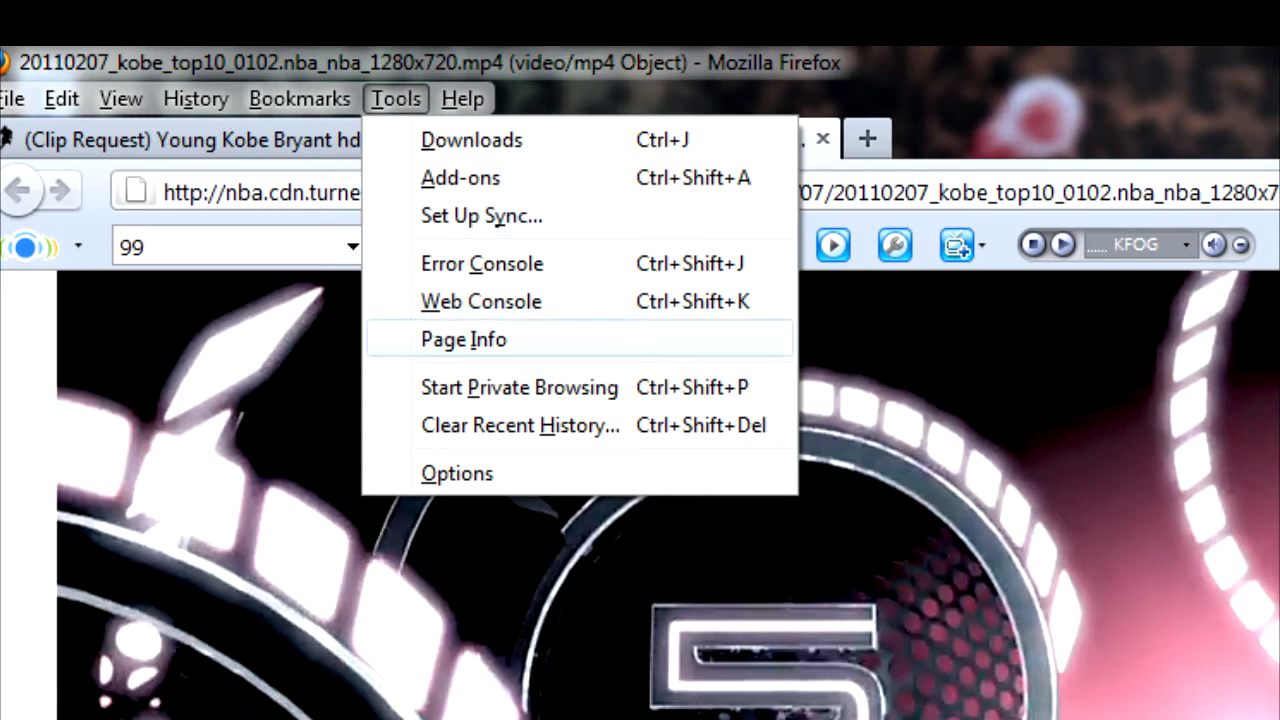
In Page Info's Media list, select the embedded MP4 entry and start Save As.
click(464, 339)
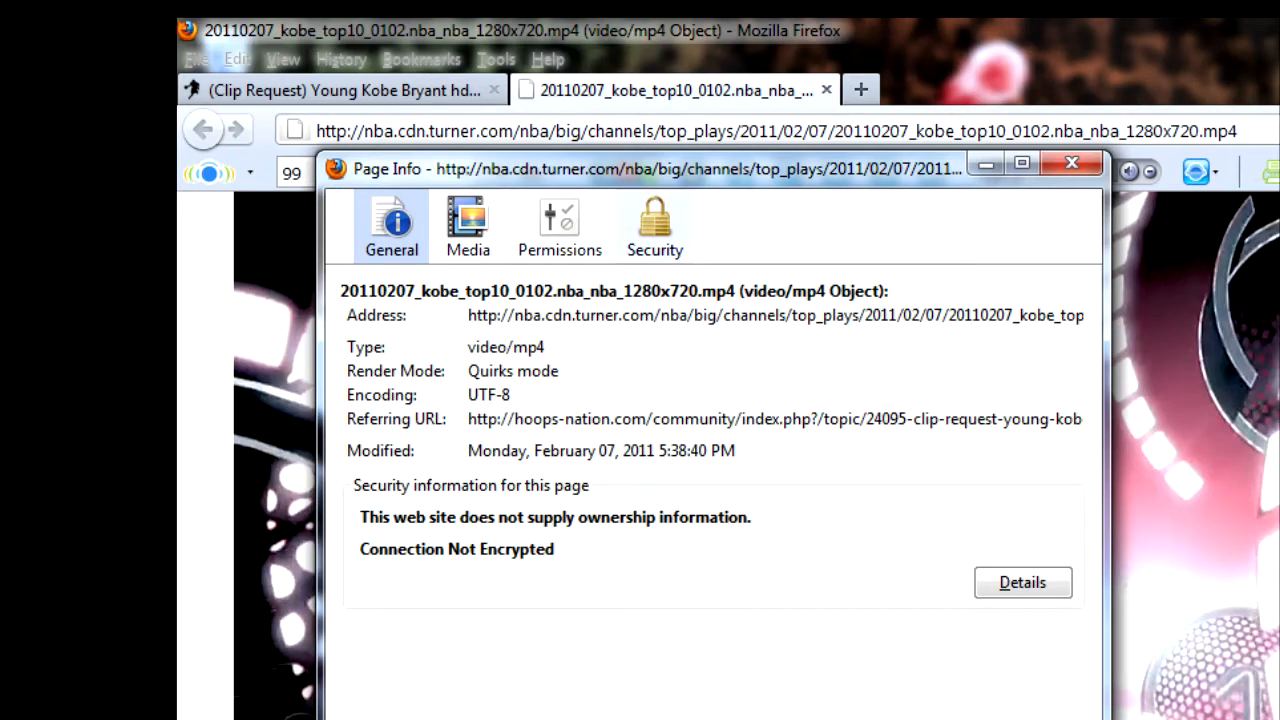
click(467, 225)
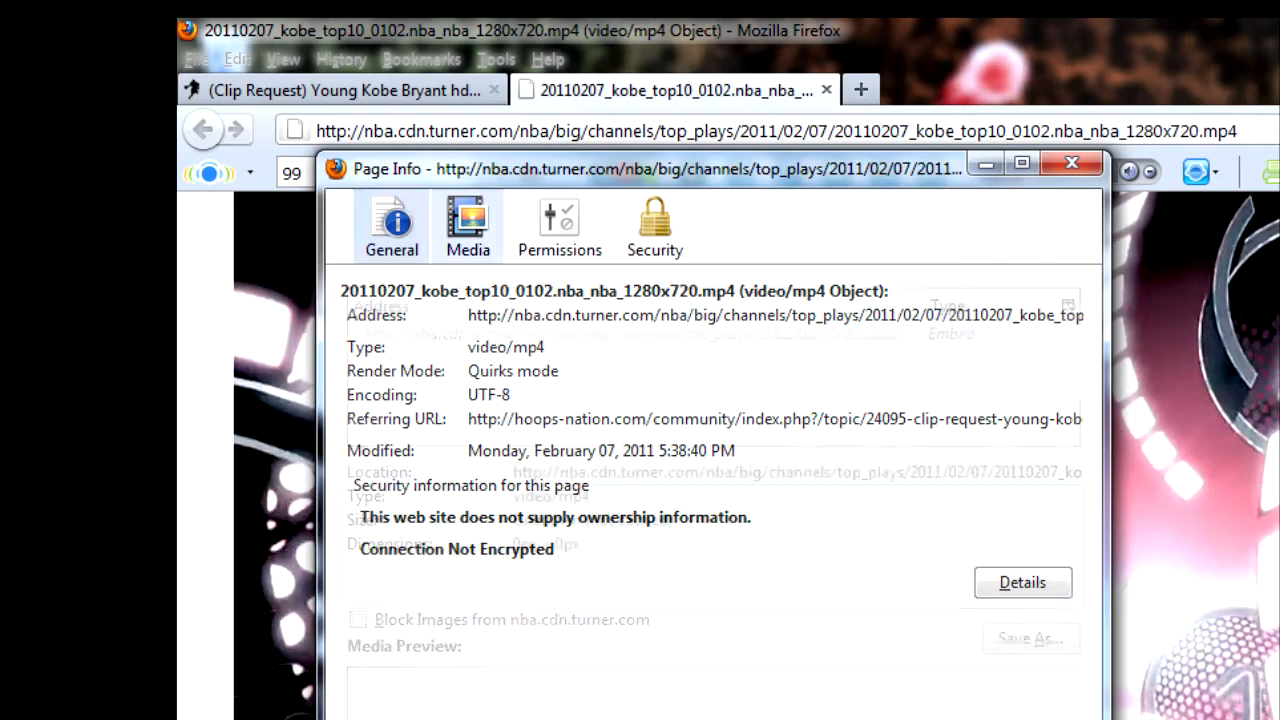
click(468, 225)
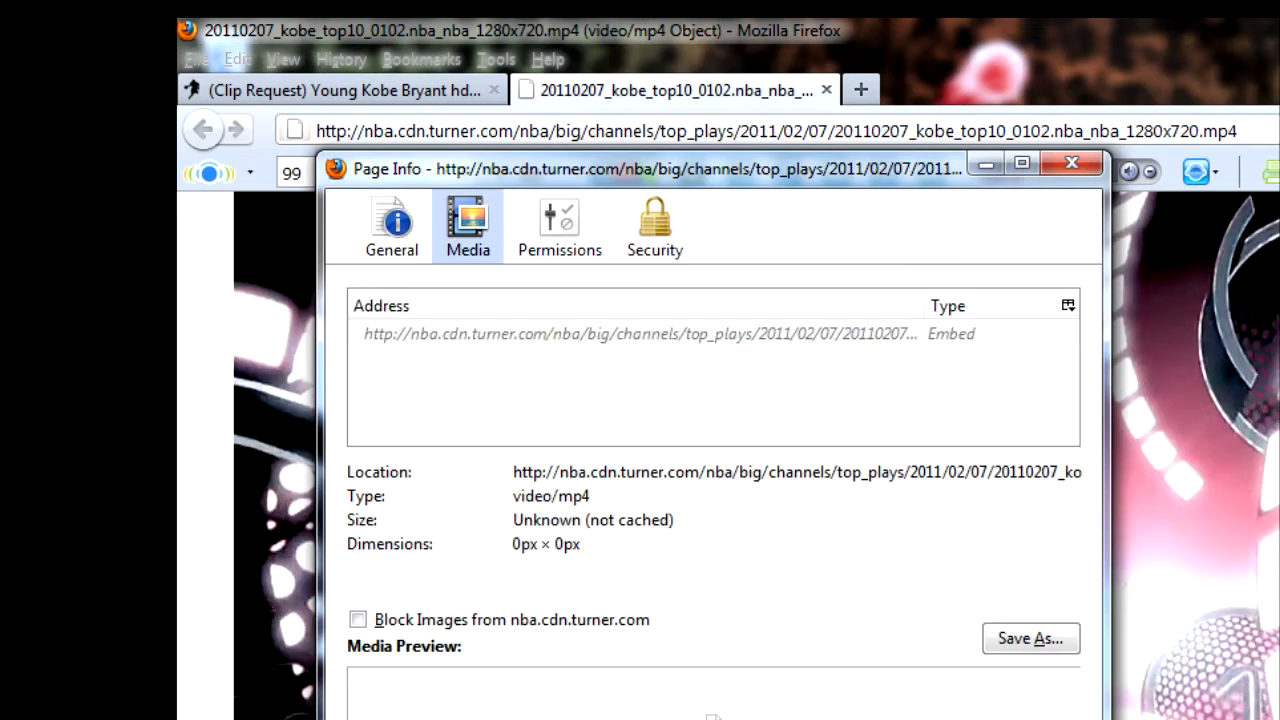
click(640, 333)
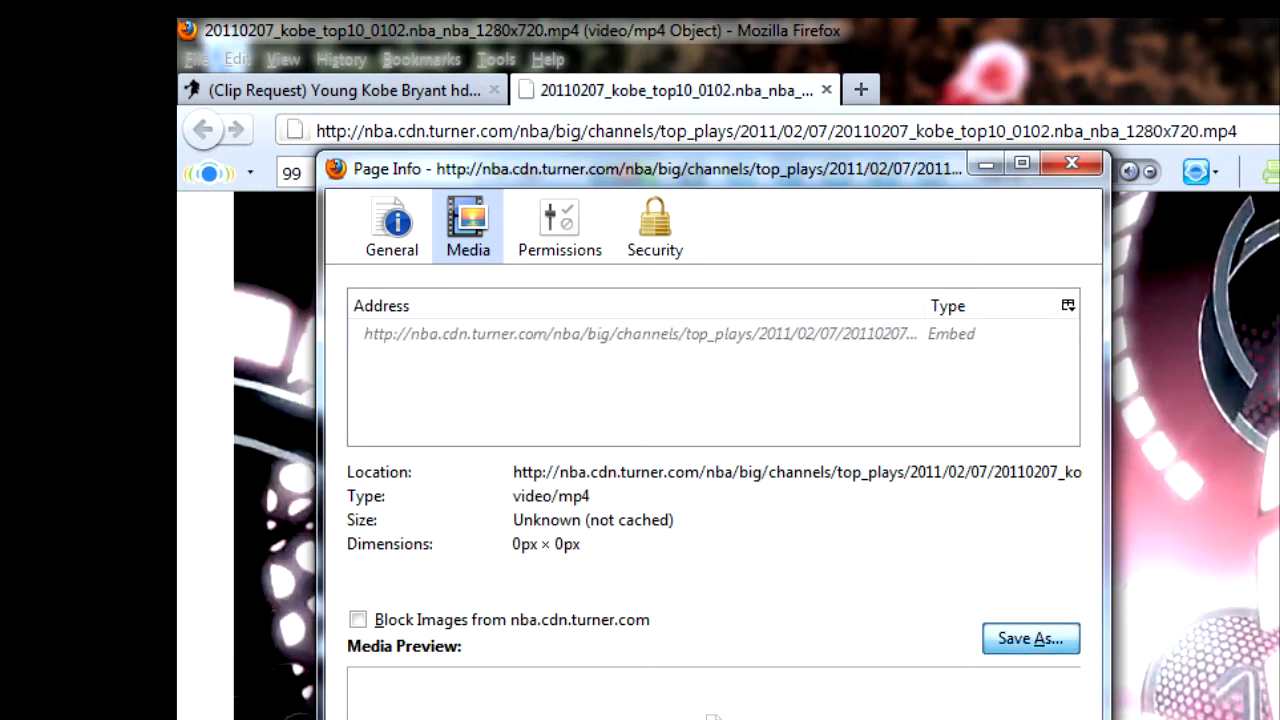
click(1030, 638)
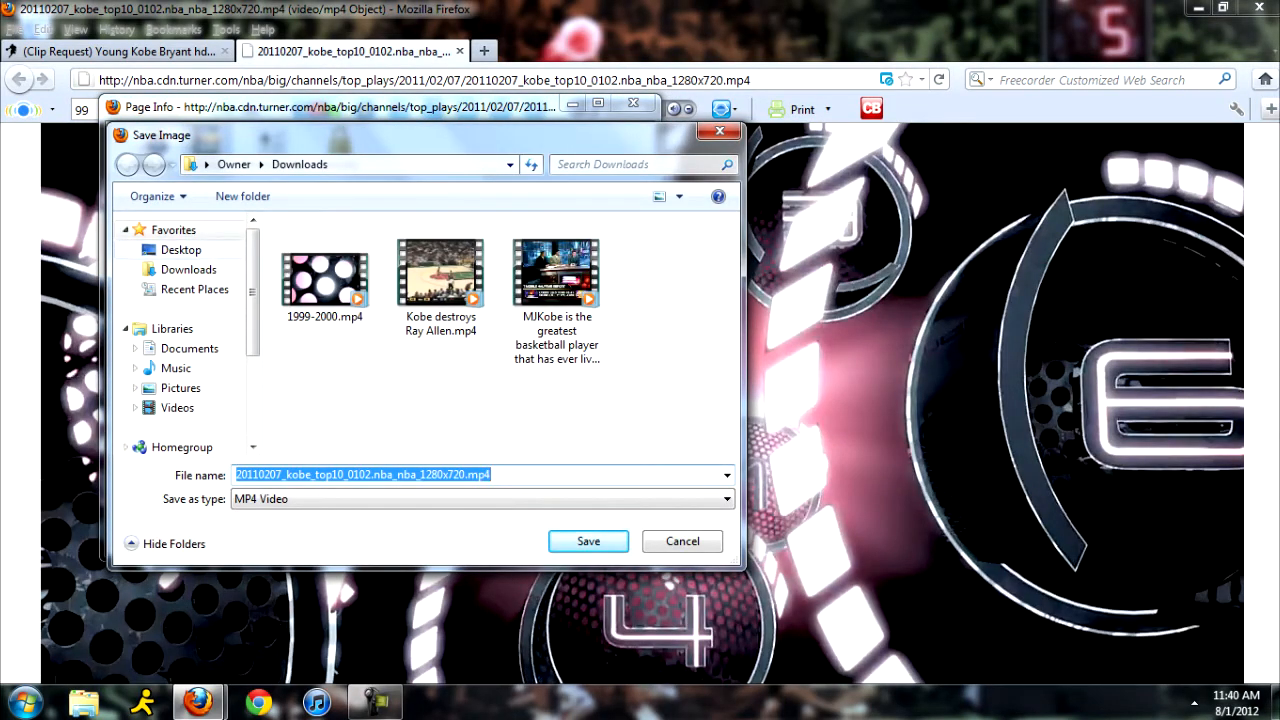
Save the video to the Desktop as 'Kobe 2001-2002'.
click(181, 249)
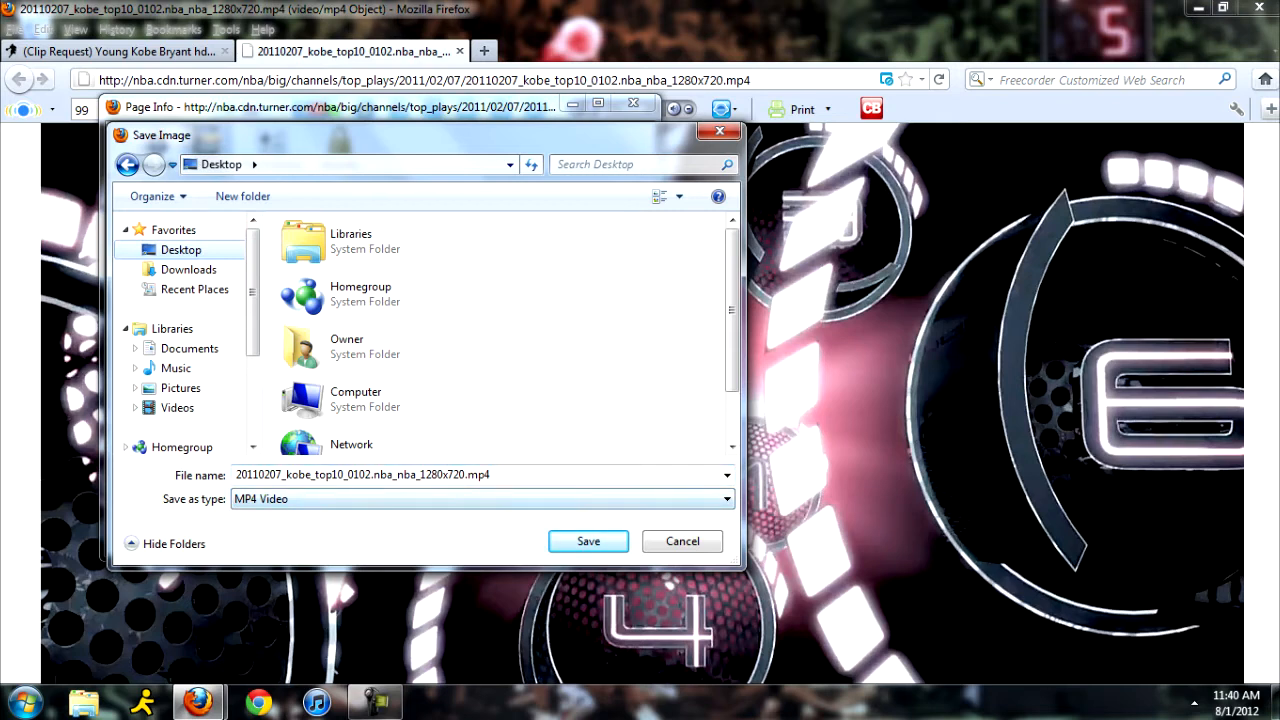
click(400, 474)
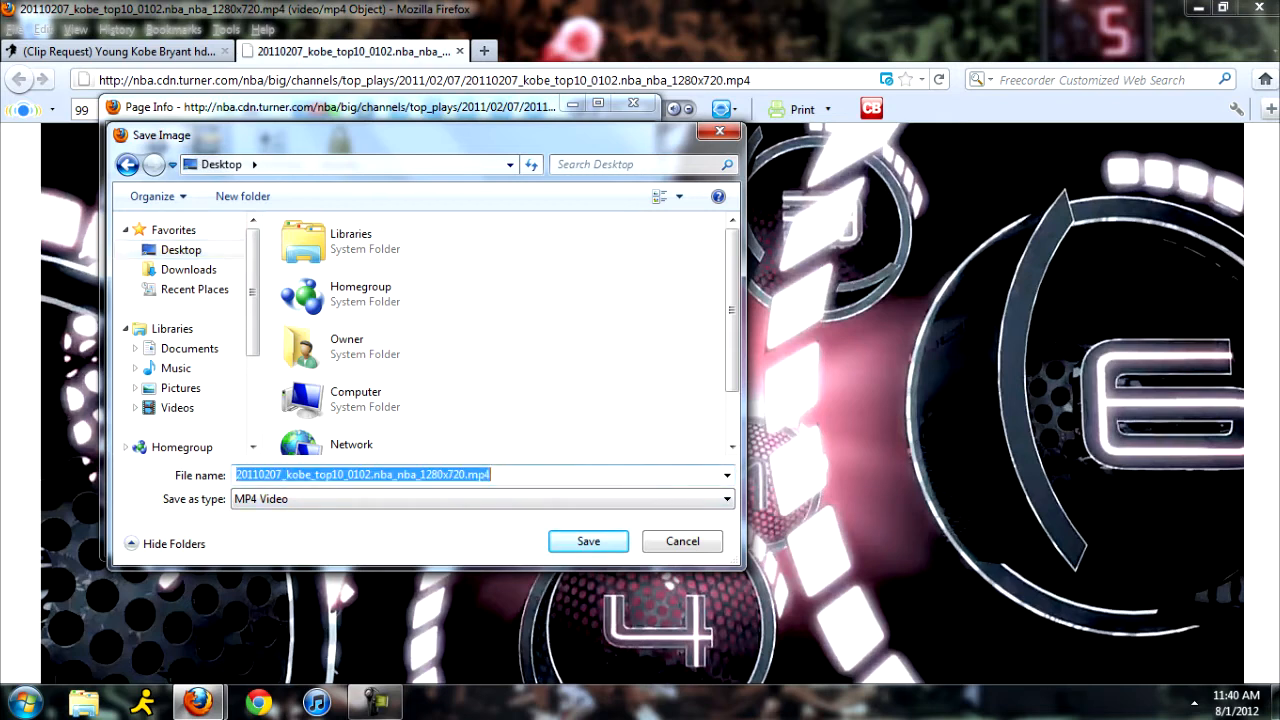
text(Kobe 2001)
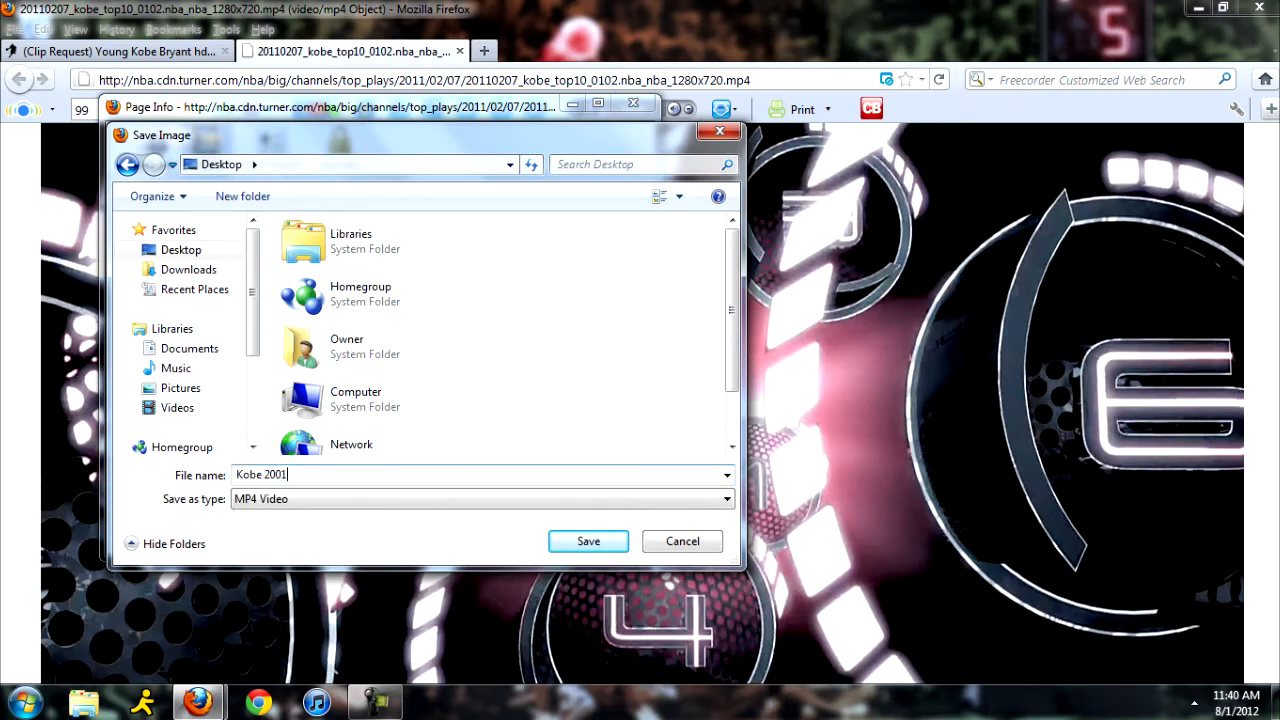
text(-2002)
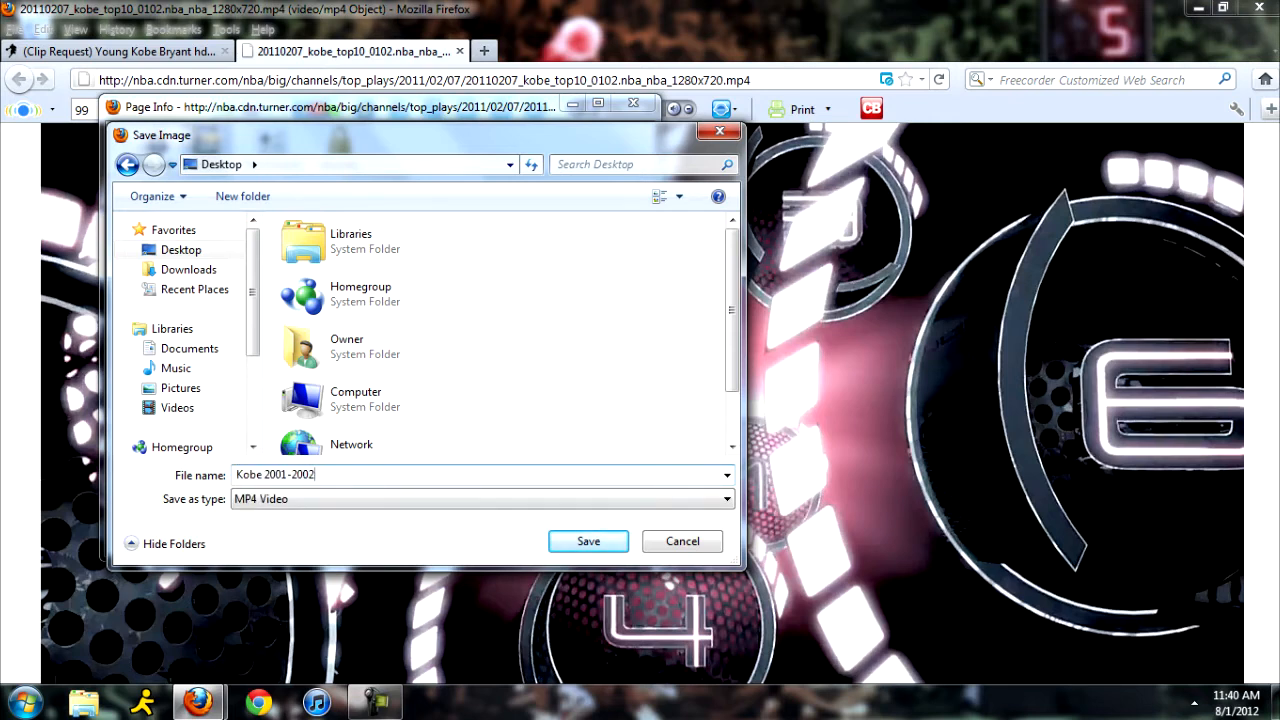
click(588, 541)
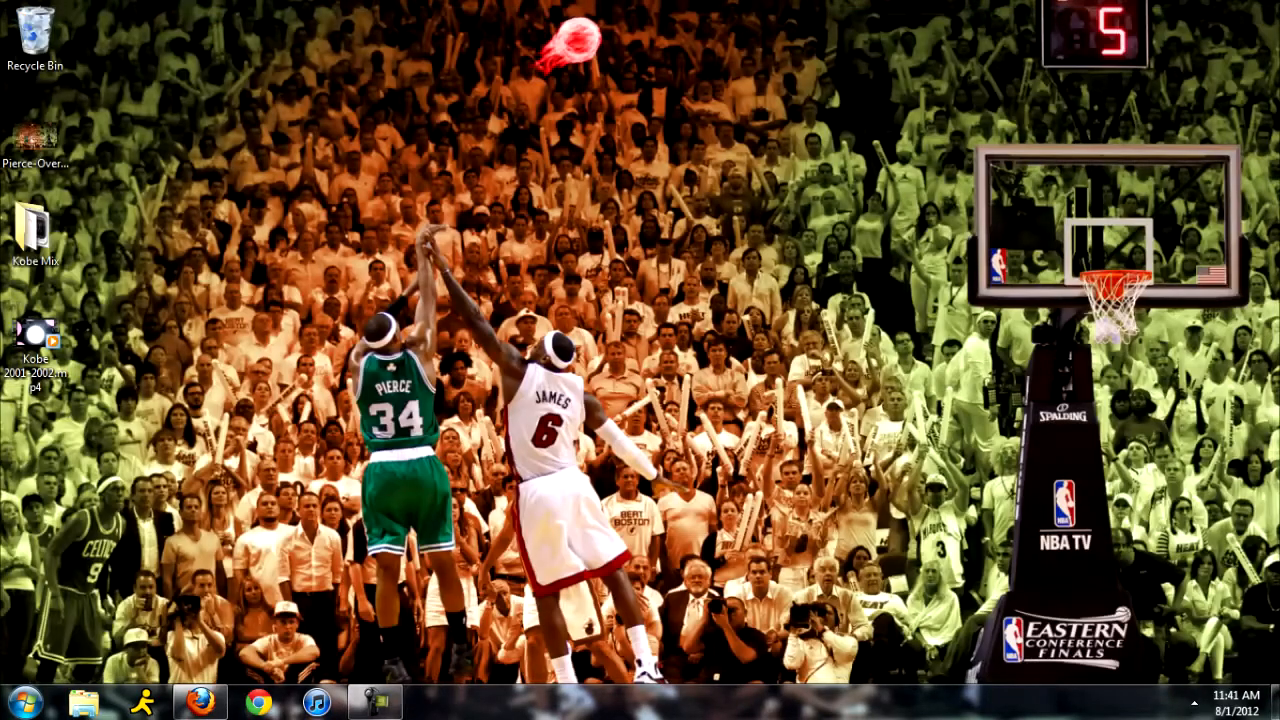
Select the new Kobe 2001-2002.mp4 icon on the desktop.
click(35, 335)
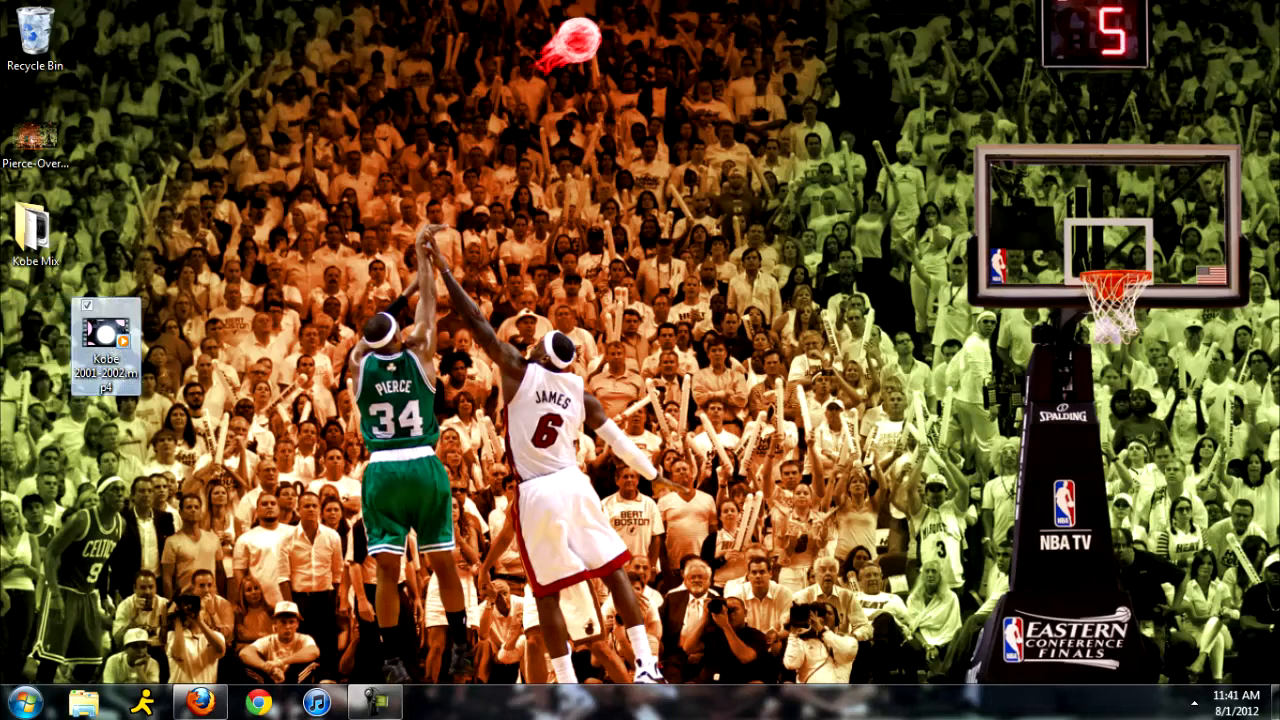